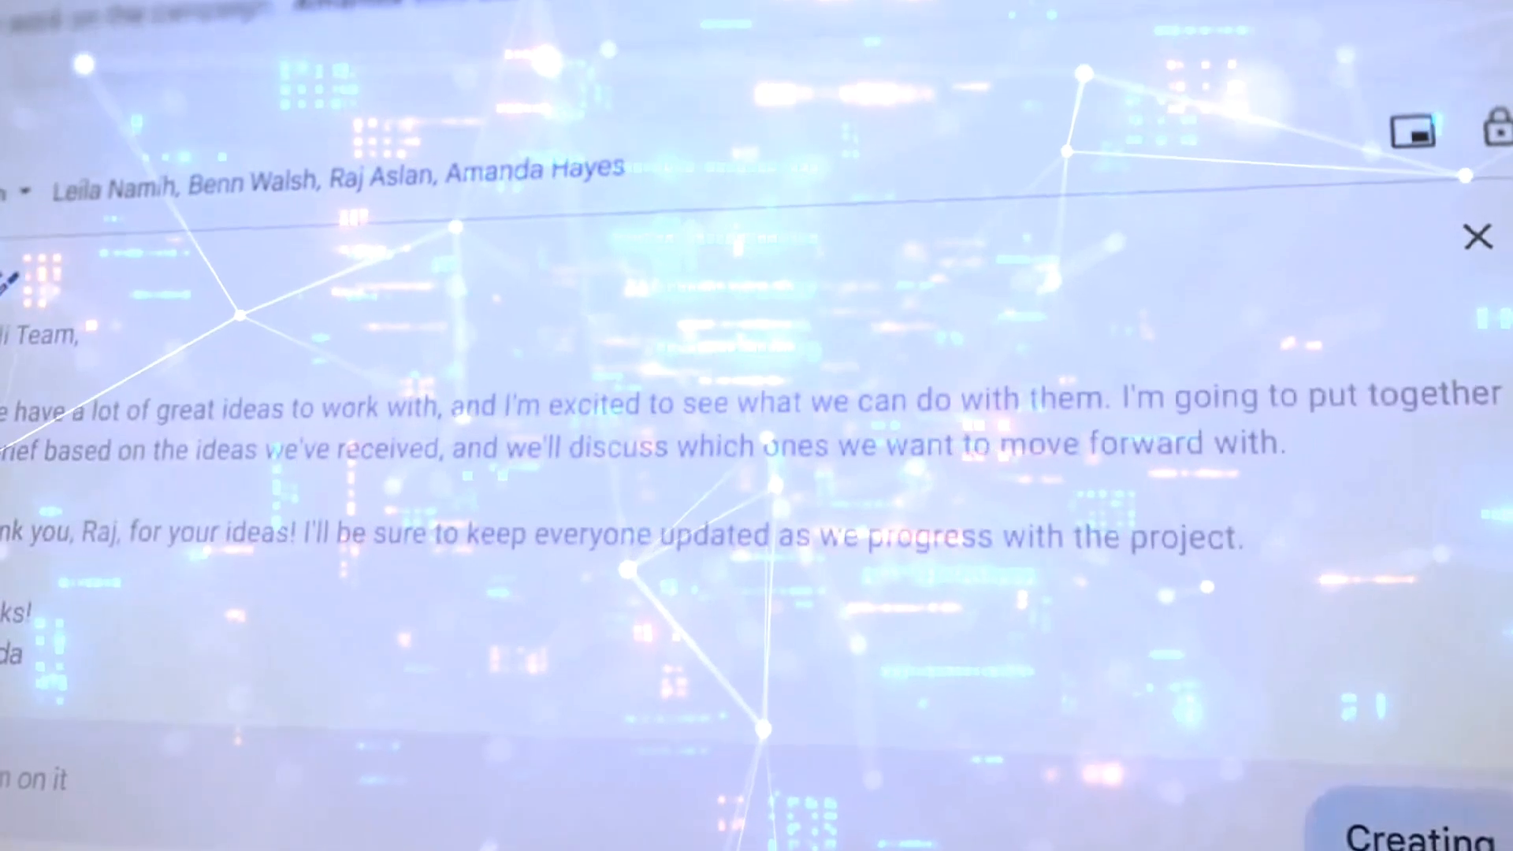
# Scroll down to the AI prompt 'Invite marketing team for AI brainstorm at 10 am tomorrow'.
pyautogui.scroll(-3)
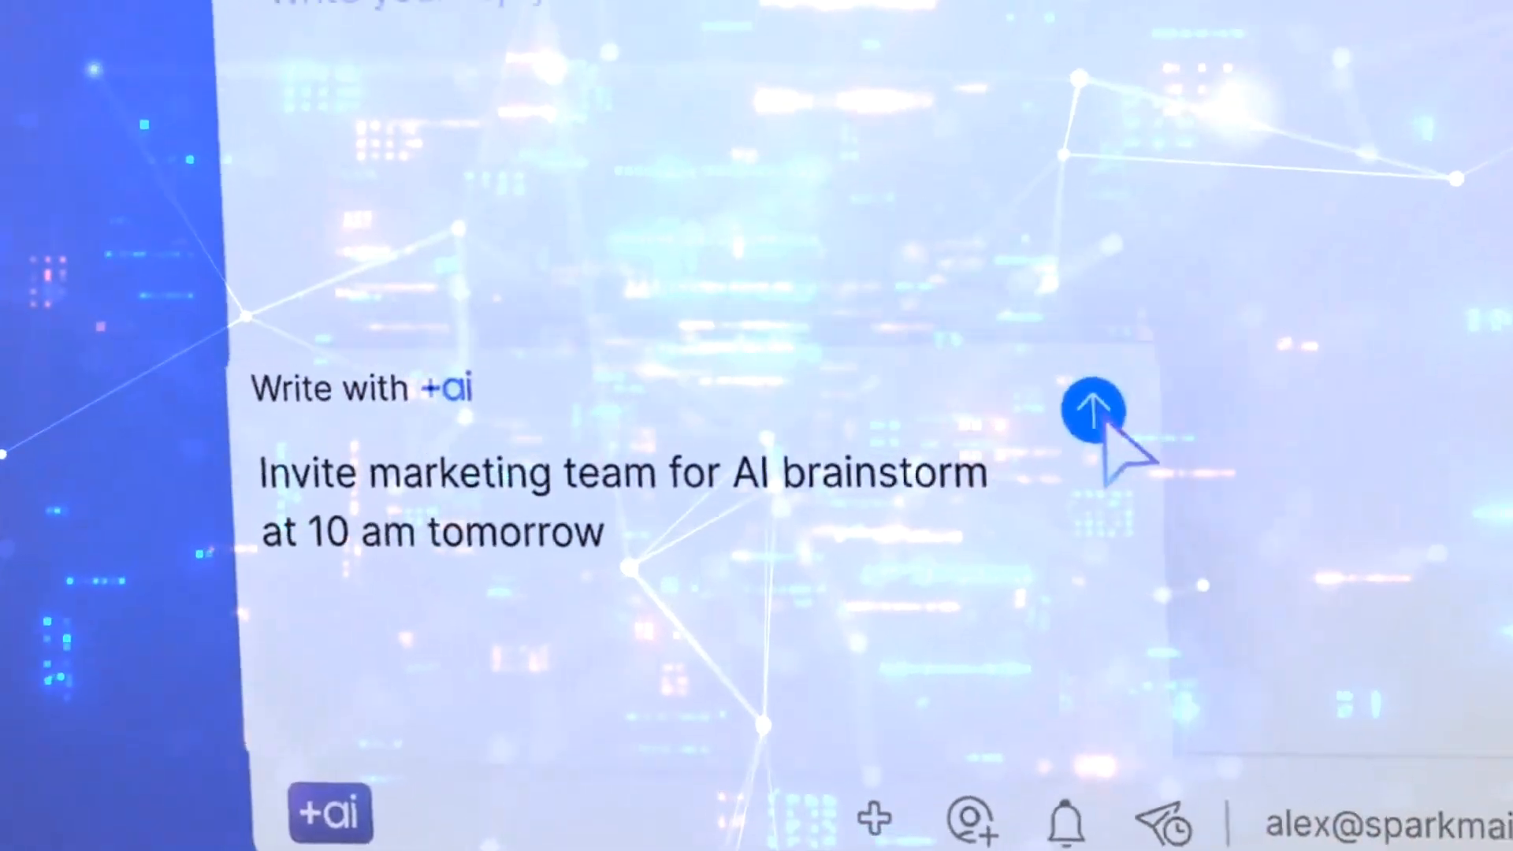
# Submit the brainstorm invitation prompt, then proofread the job-opportunity reply, fixing 'in learning' and 'What is'.
pyautogui.click(1094, 413)
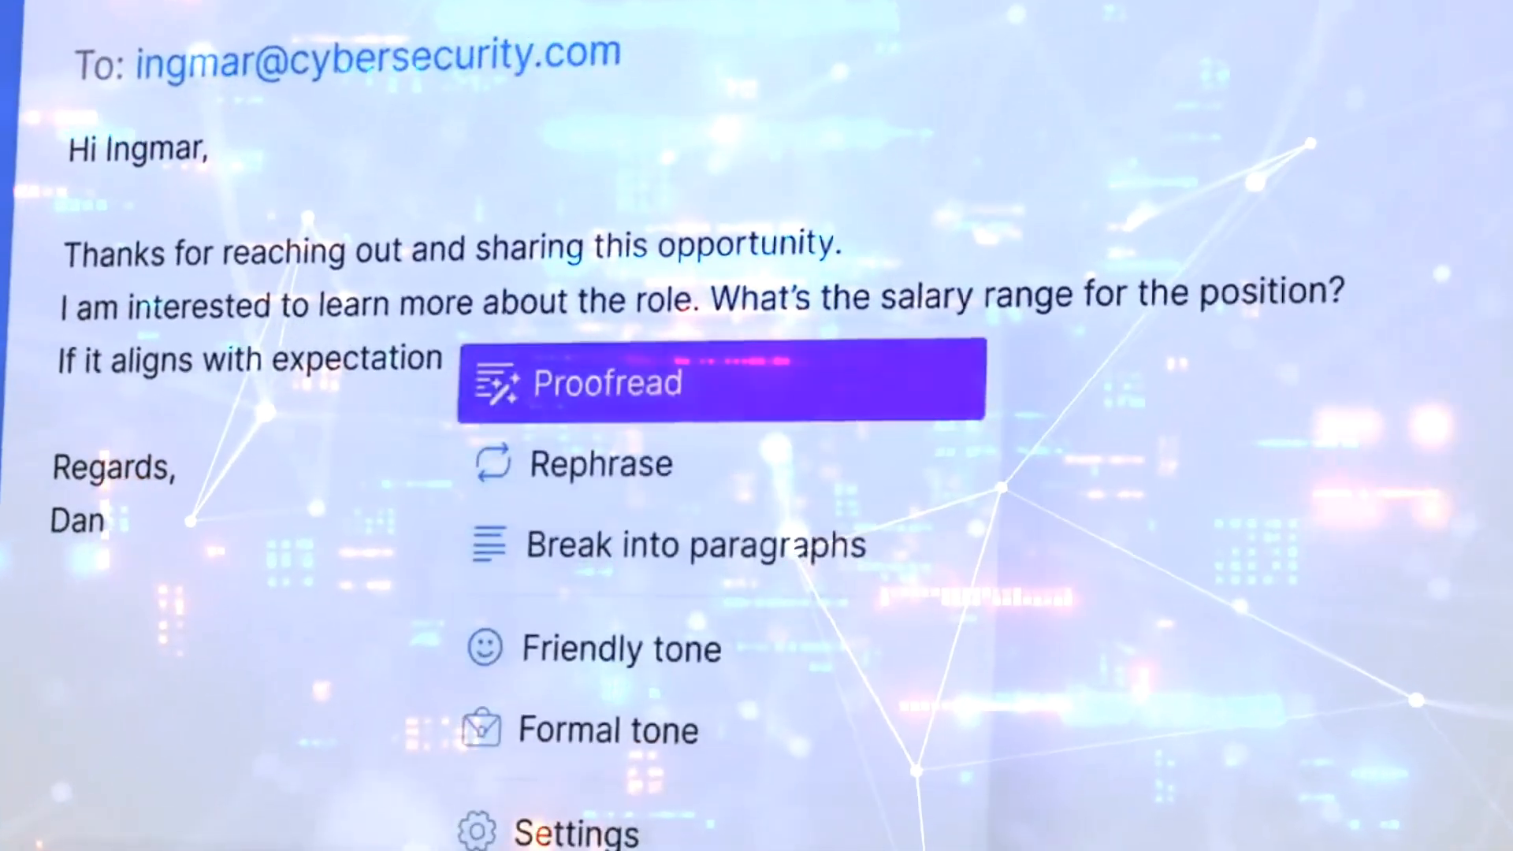
pyautogui.click(722, 381)
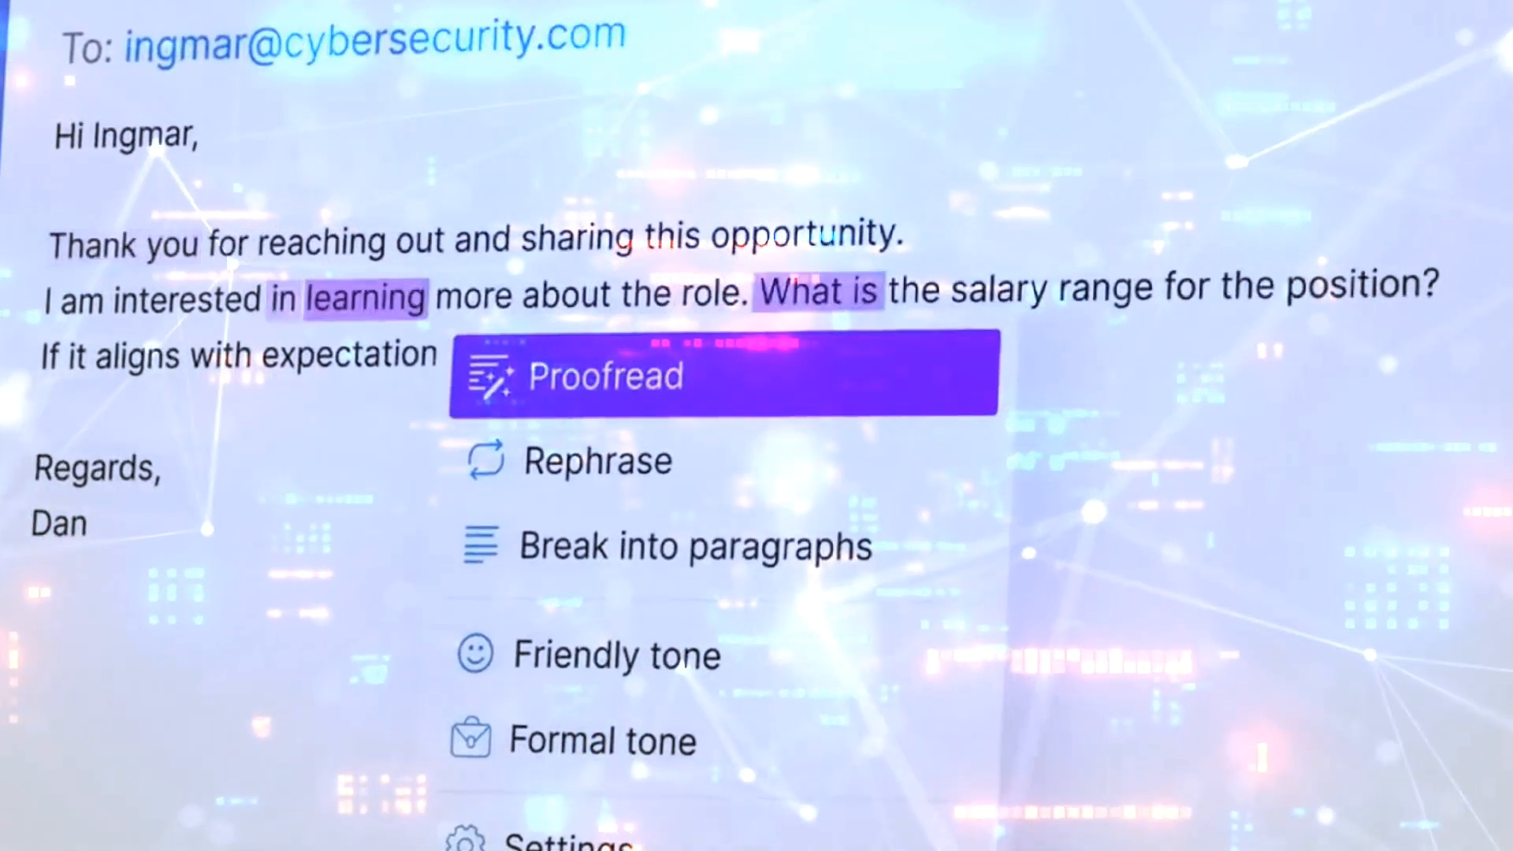